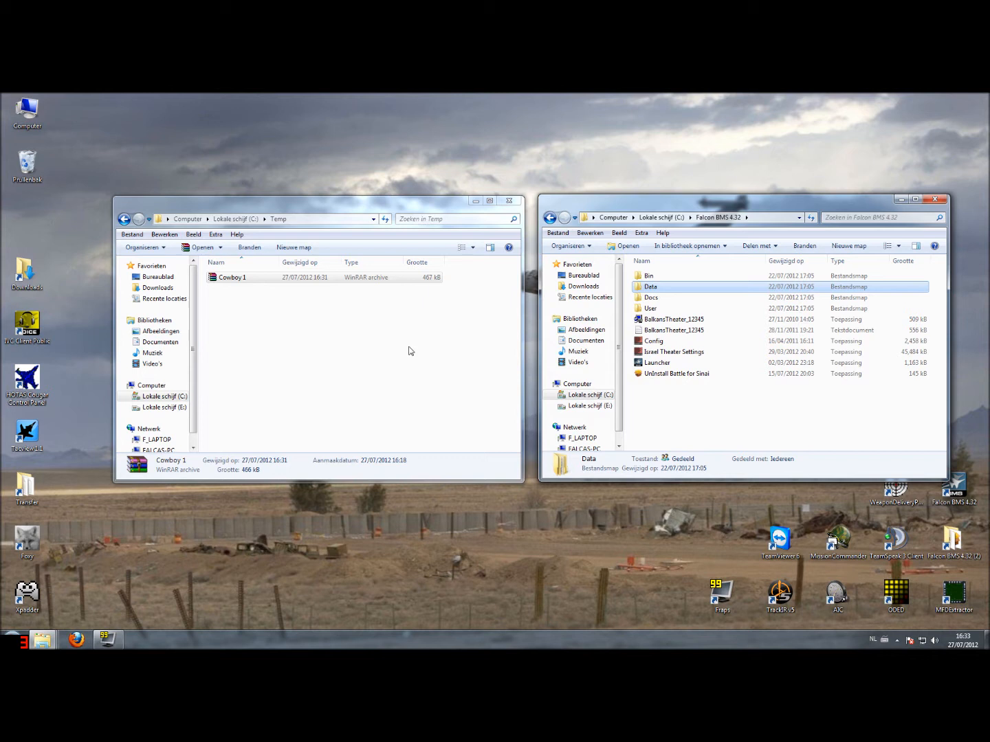
mouse_move(377, 308)
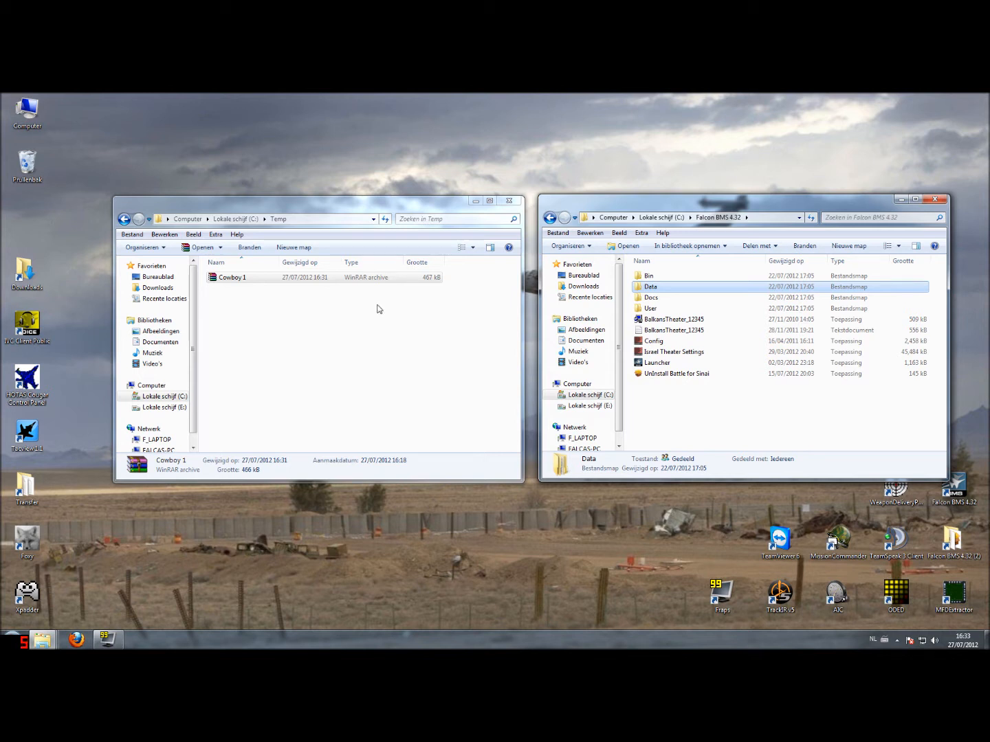
mouse_move(240, 316)
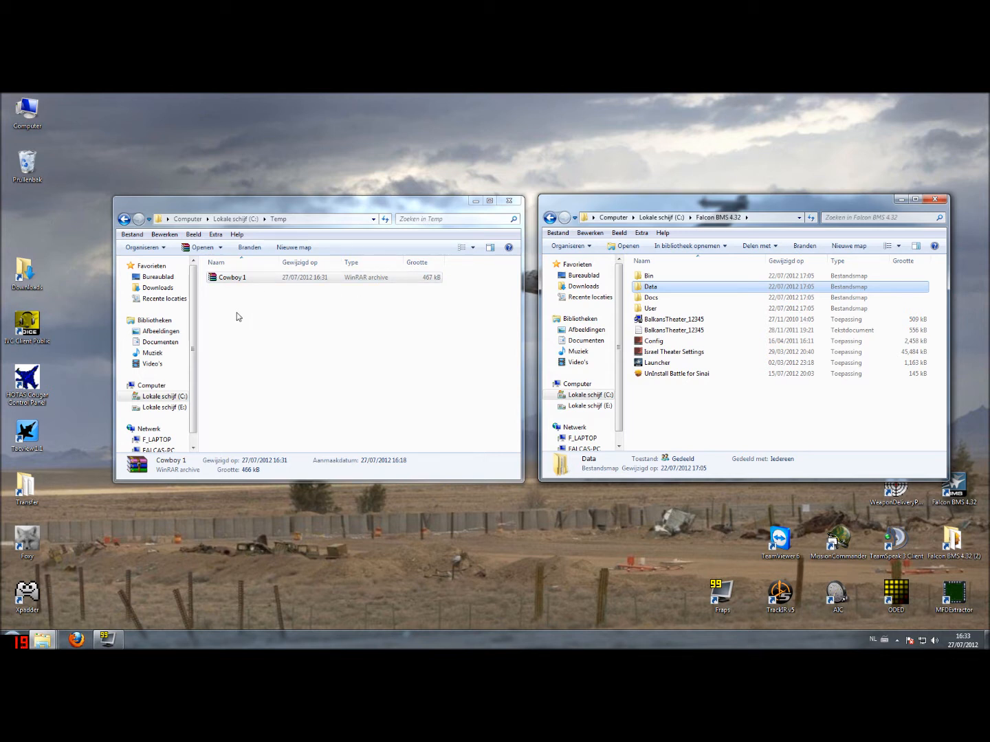
Select the Cowboy 1 WinRAR archive in Temp and bring up its context menu
left_click(232, 278)
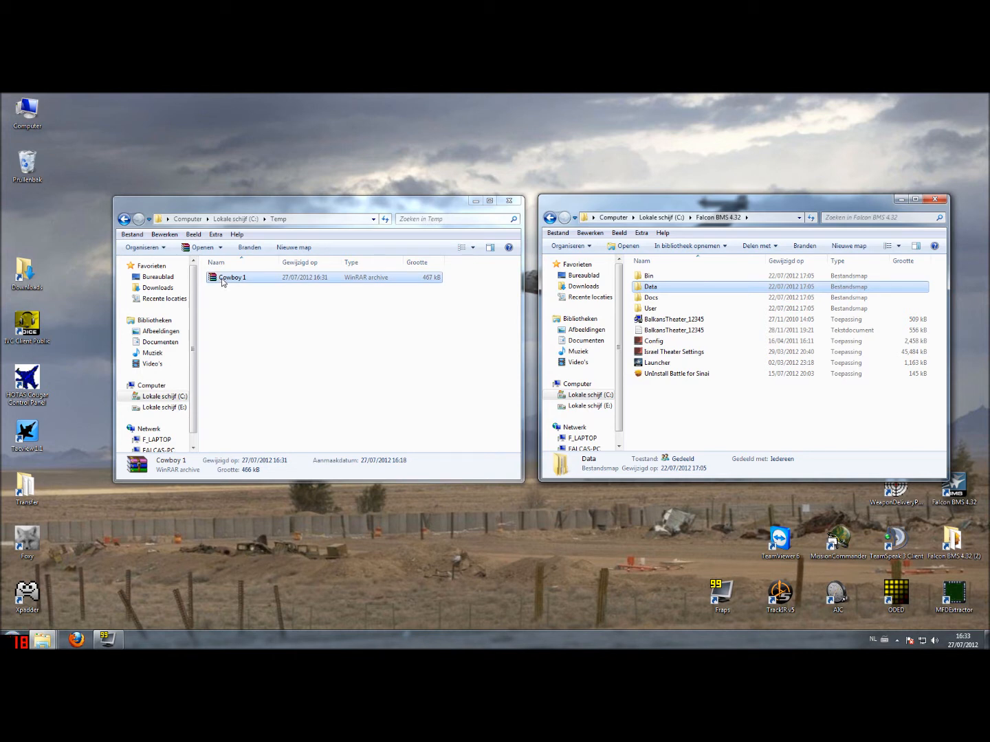
right_click(233, 277)
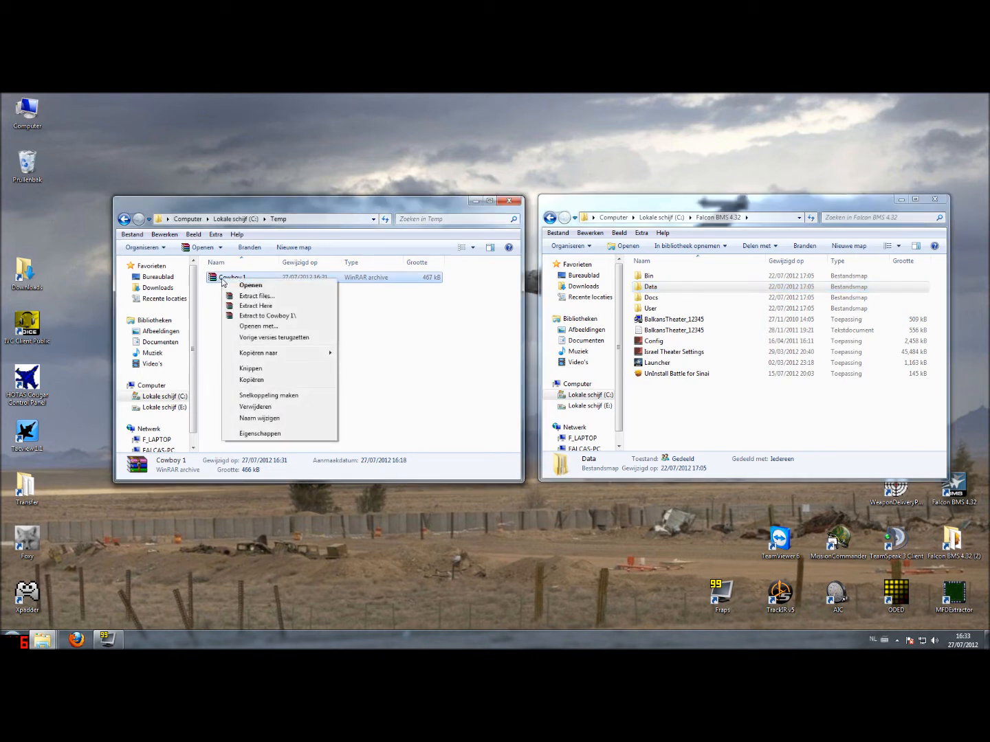
Extract the archive into Temp and view the Cowboy 1 datacard and Cowboy 1_Comms card images
left_click(351, 357)
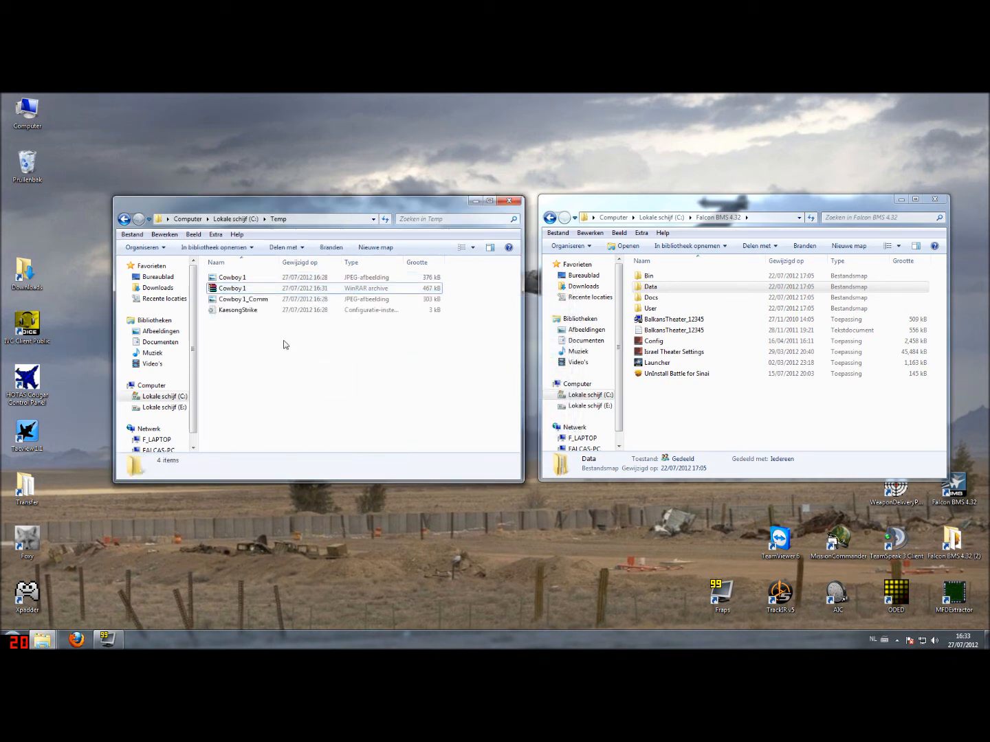
mouse_move(232, 278)
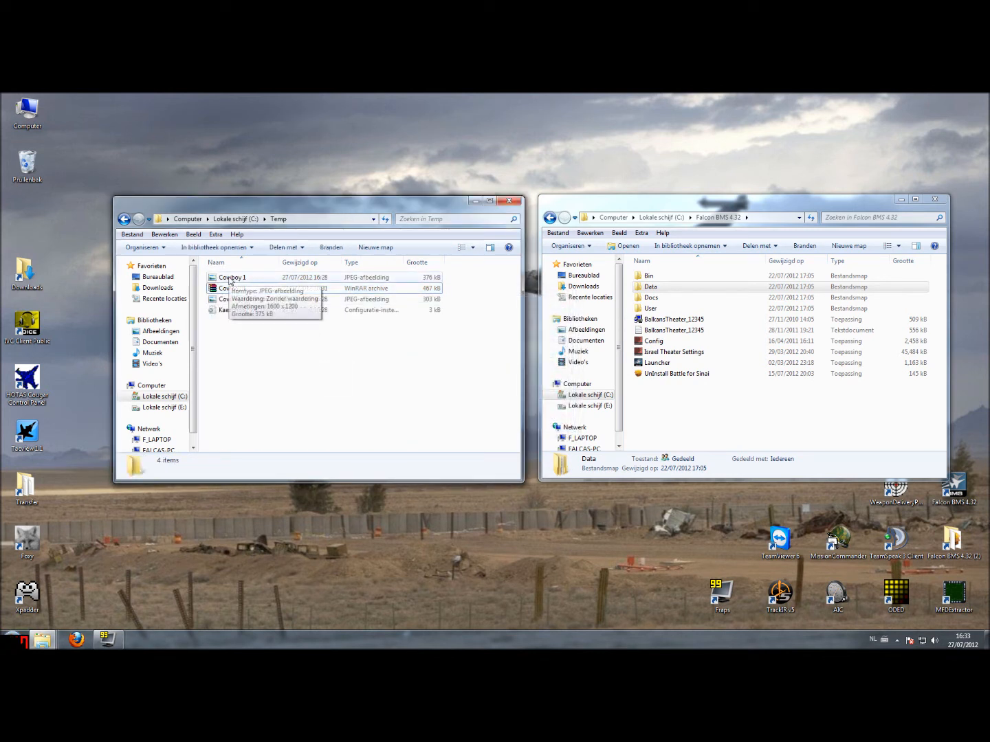
double_click(233, 278)
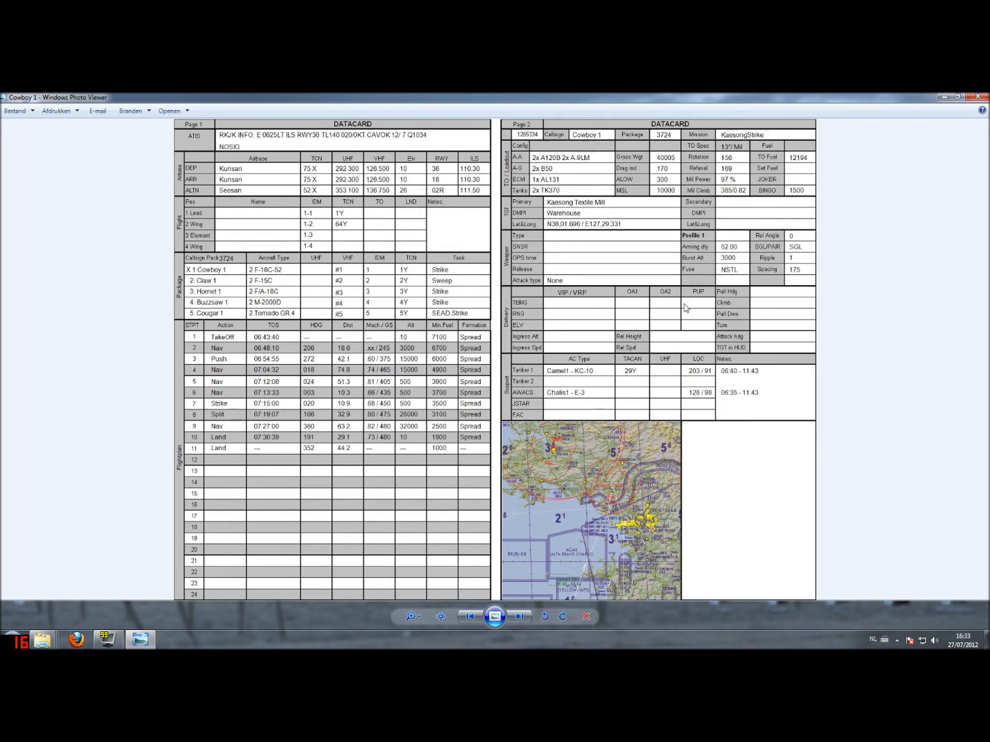
mouse_move(979, 96)
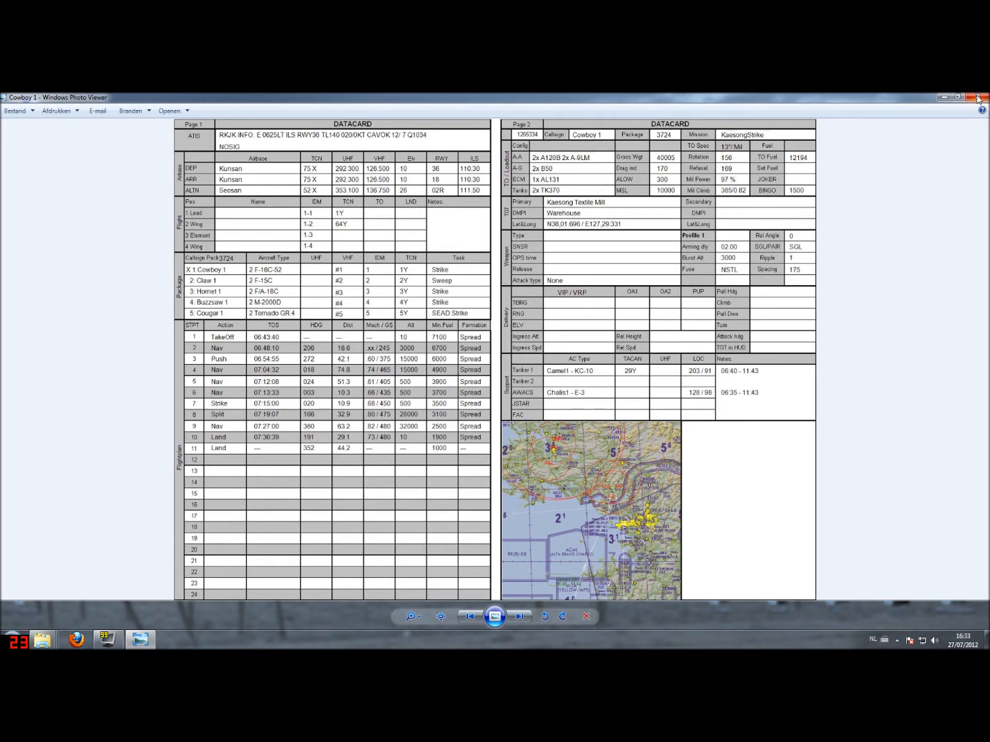
left_click(979, 97)
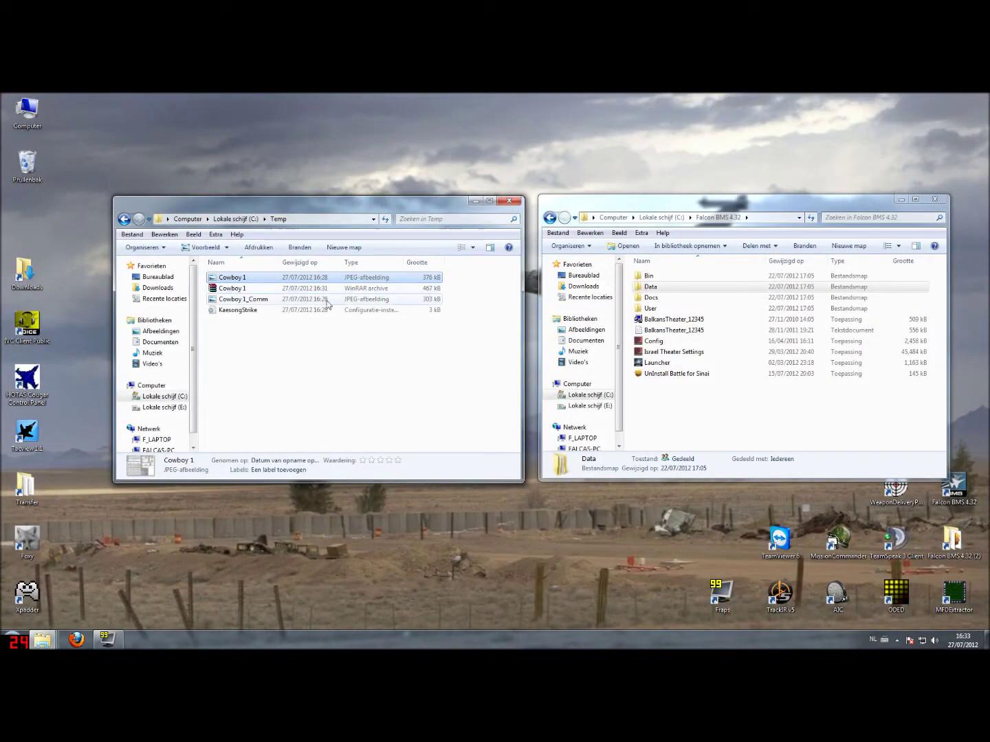
double_click(242, 300)
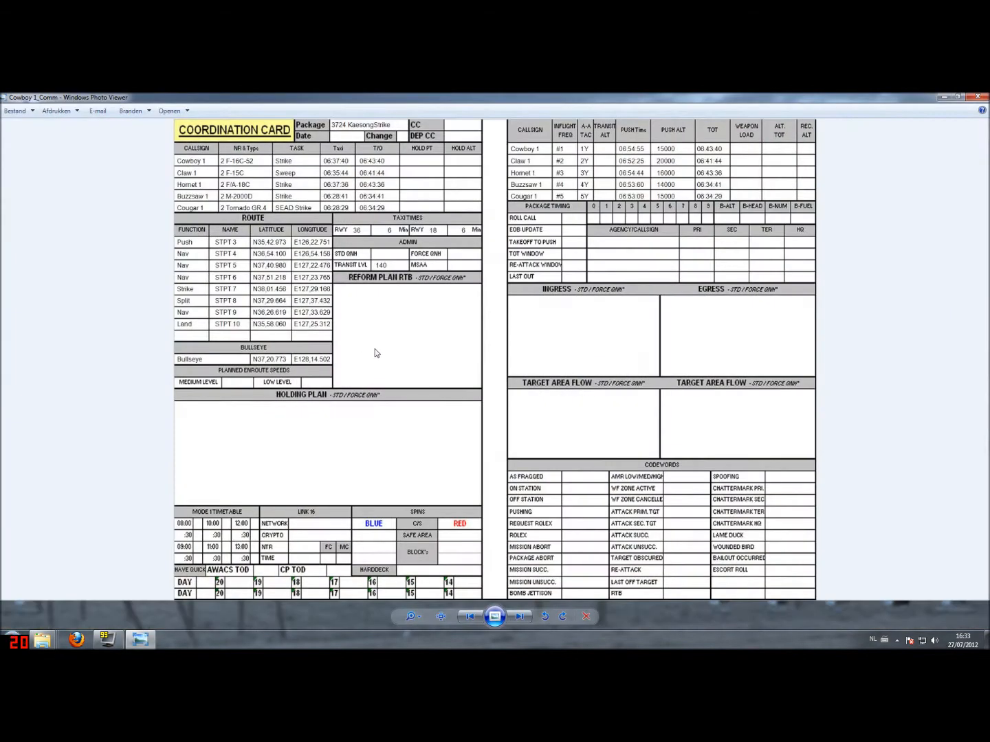
mouse_move(982, 102)
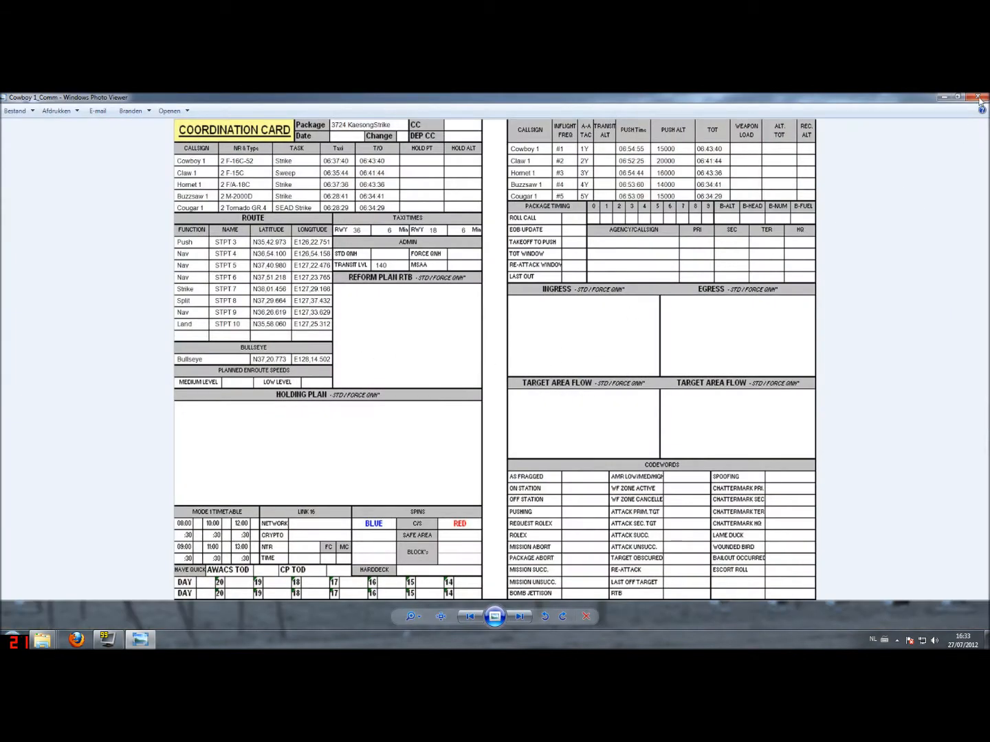
left_click(982, 97)
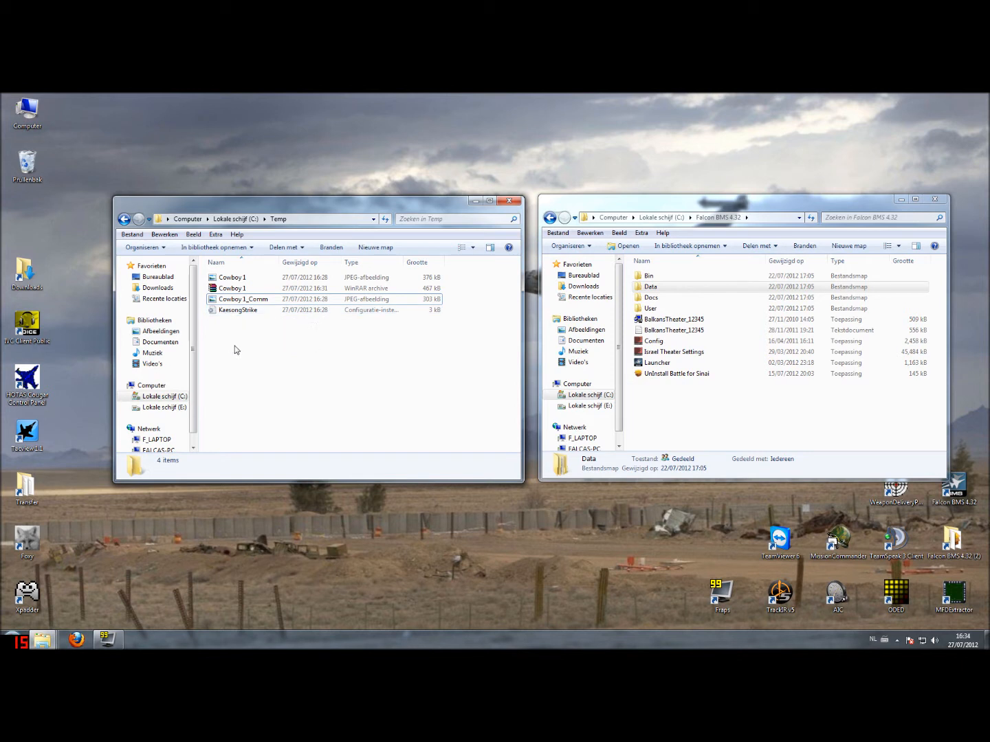
mouse_move(245, 346)
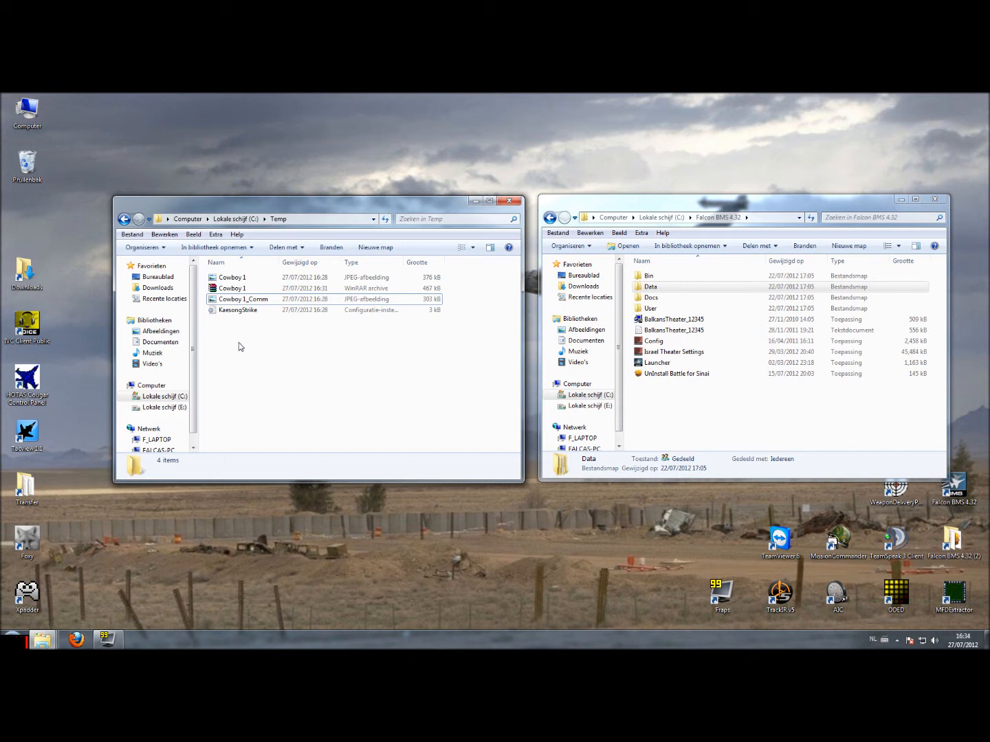
mouse_move(242, 346)
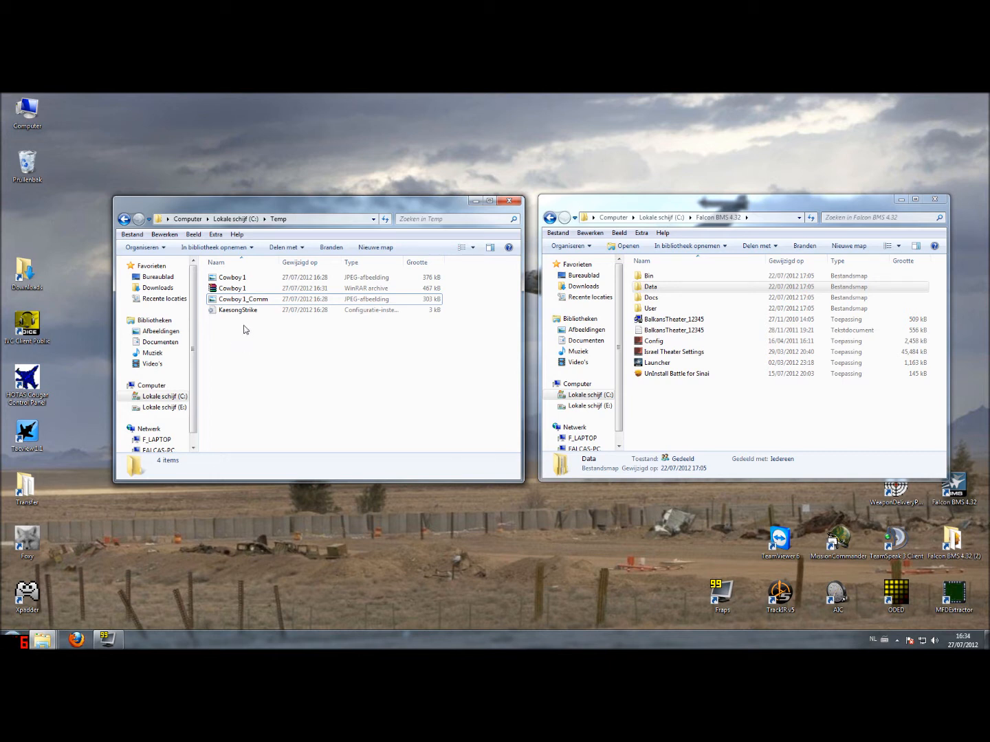
mouse_move(244, 337)
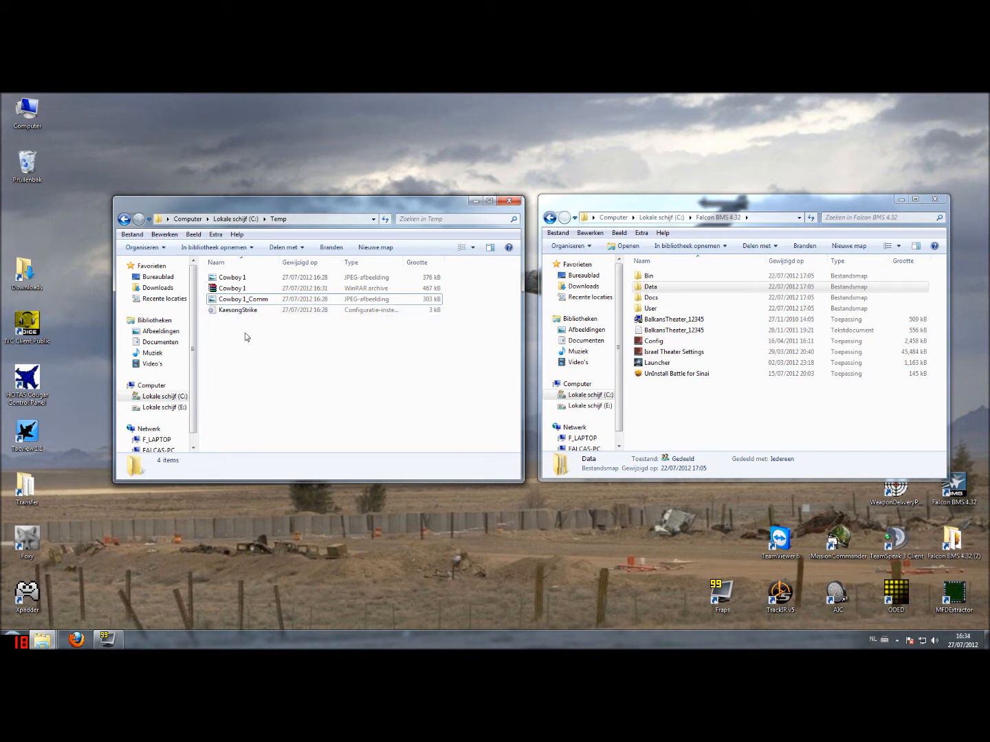
mouse_move(754, 275)
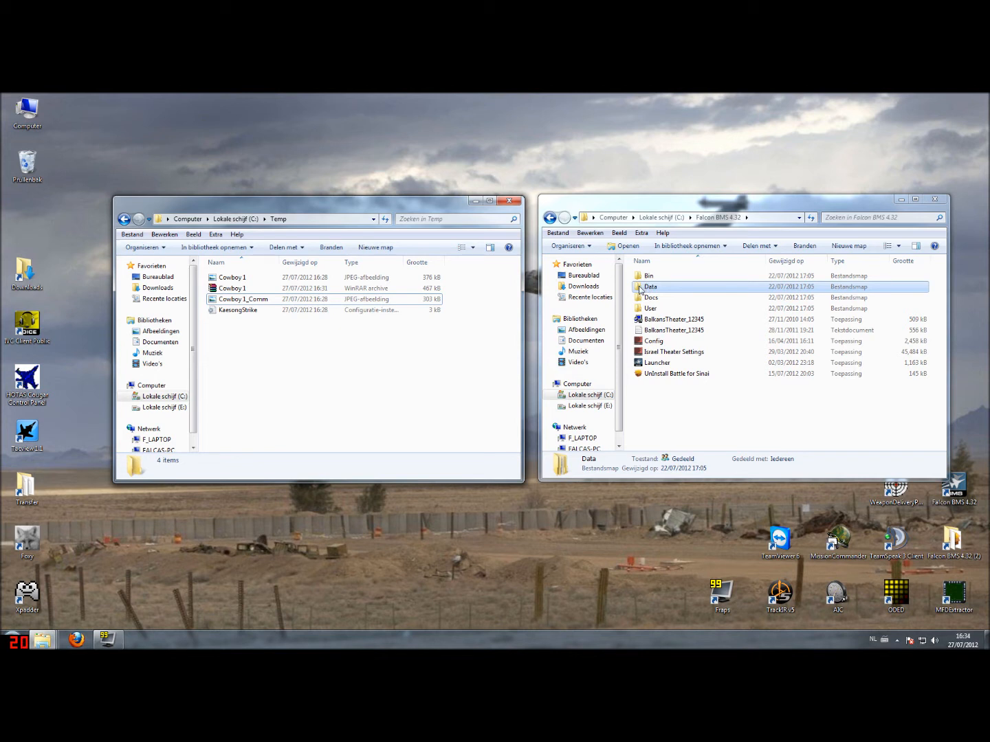
Browse the right Explorer window into Falcon BMS 4.32 Data > Campaign > SAVE
double_click(650, 286)
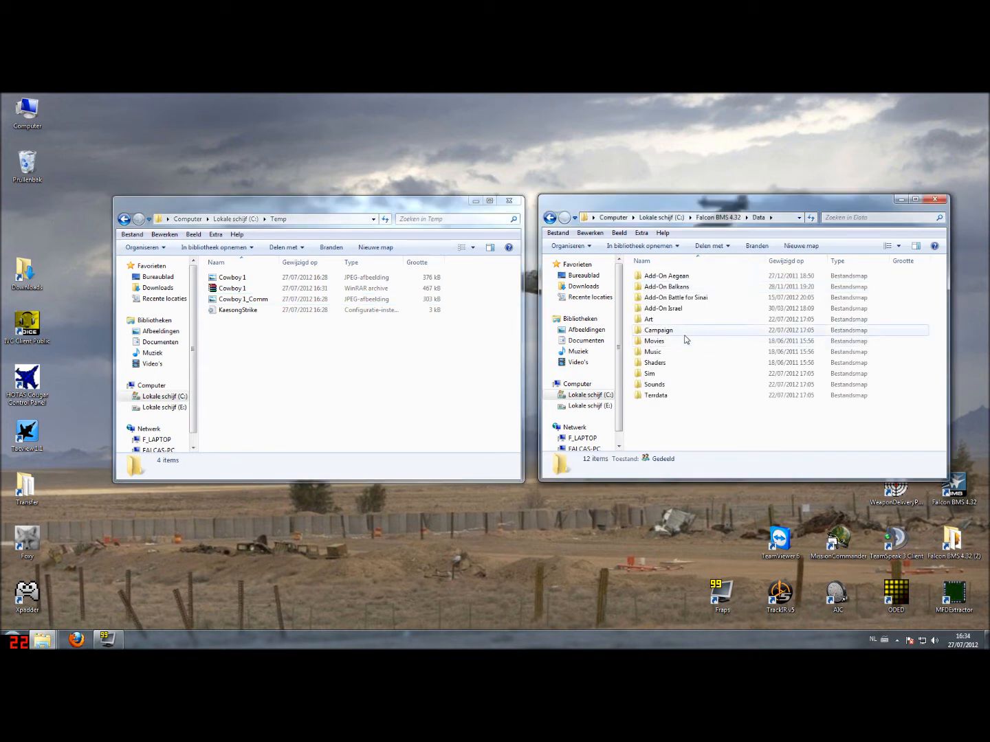
mouse_move(686, 338)
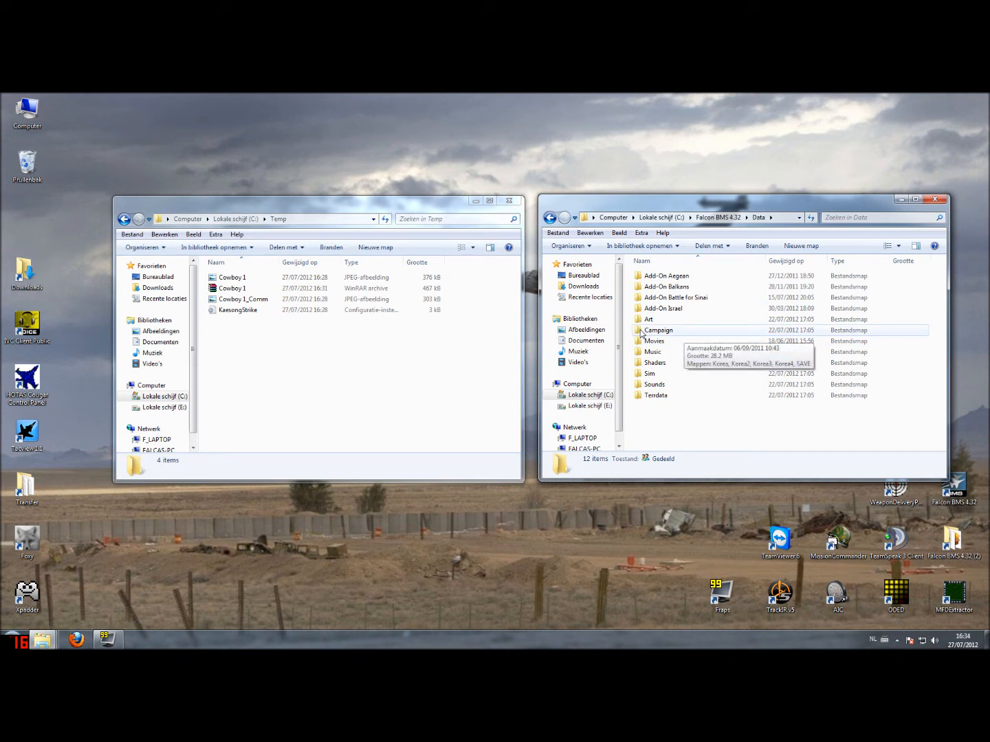
double_click(658, 330)
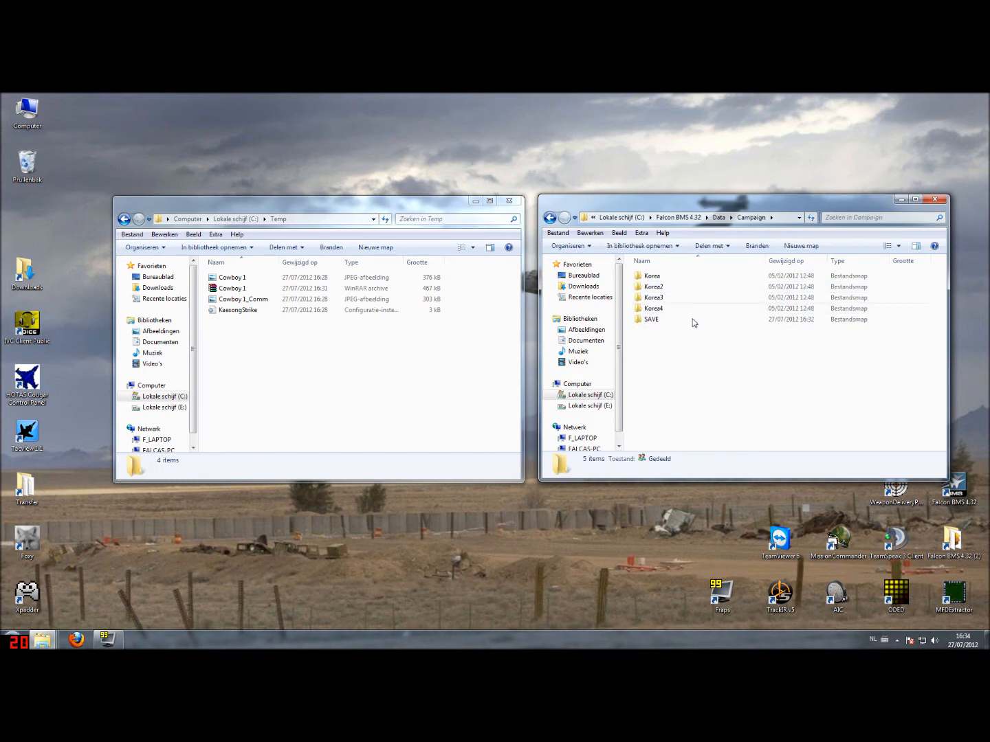
mouse_move(650, 319)
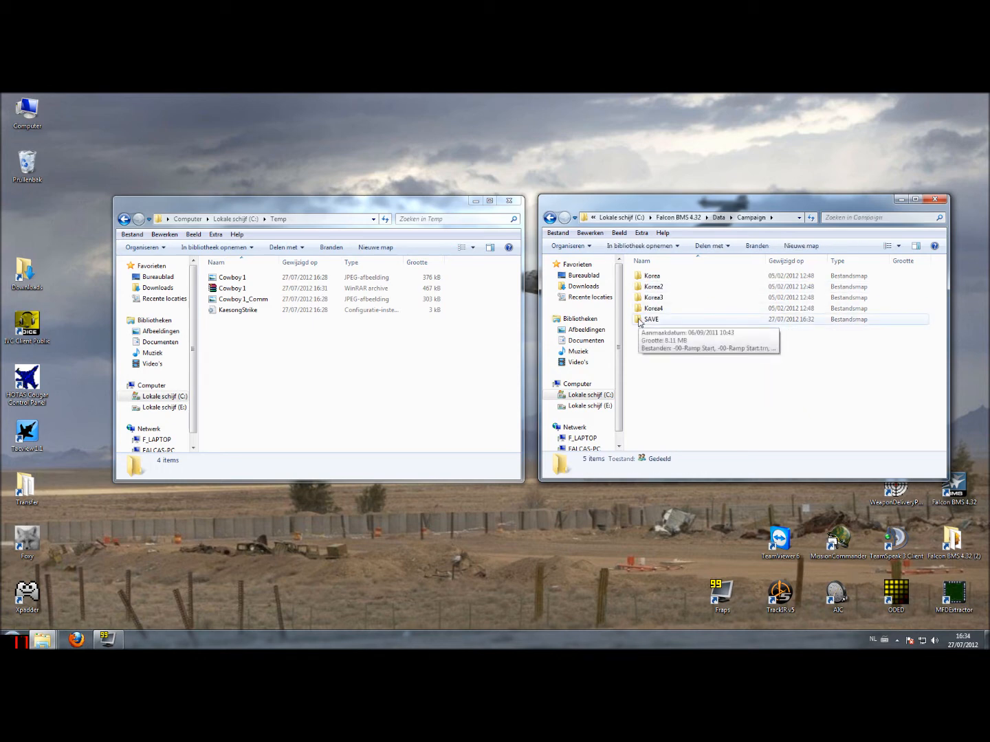
double_click(651, 319)
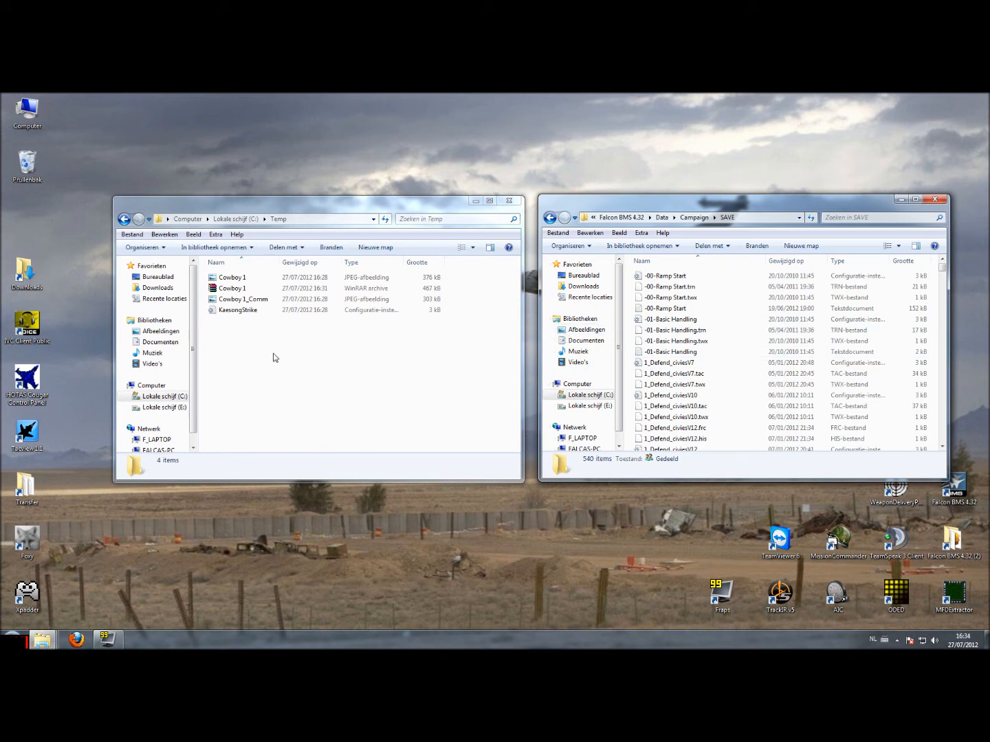
mouse_move(241, 345)
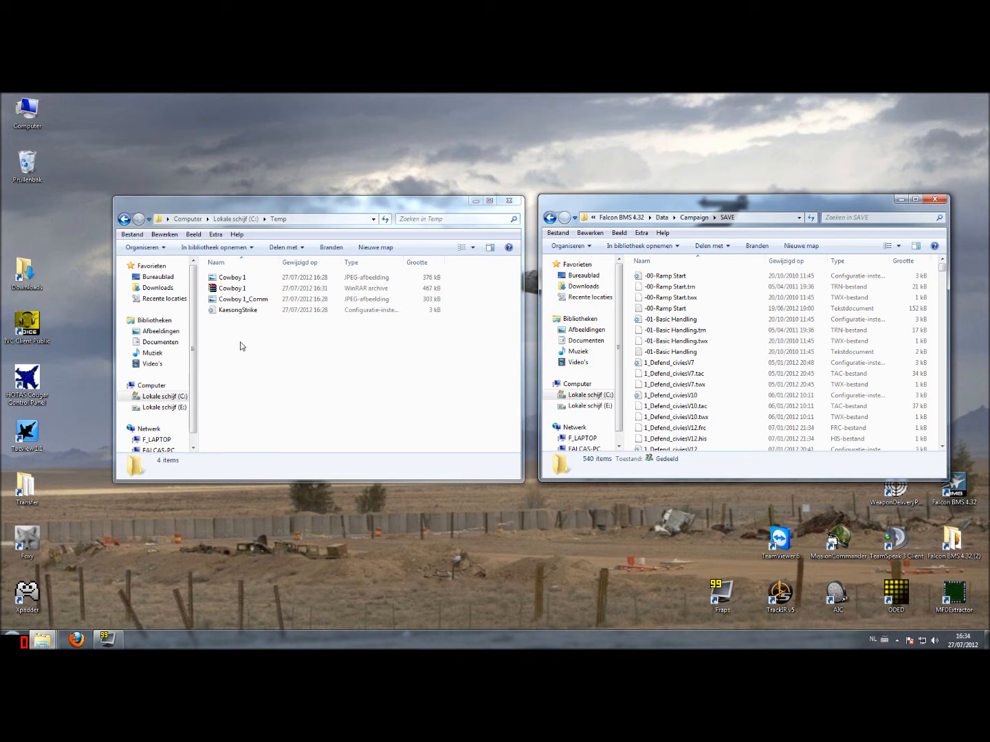
left_click(237, 311)
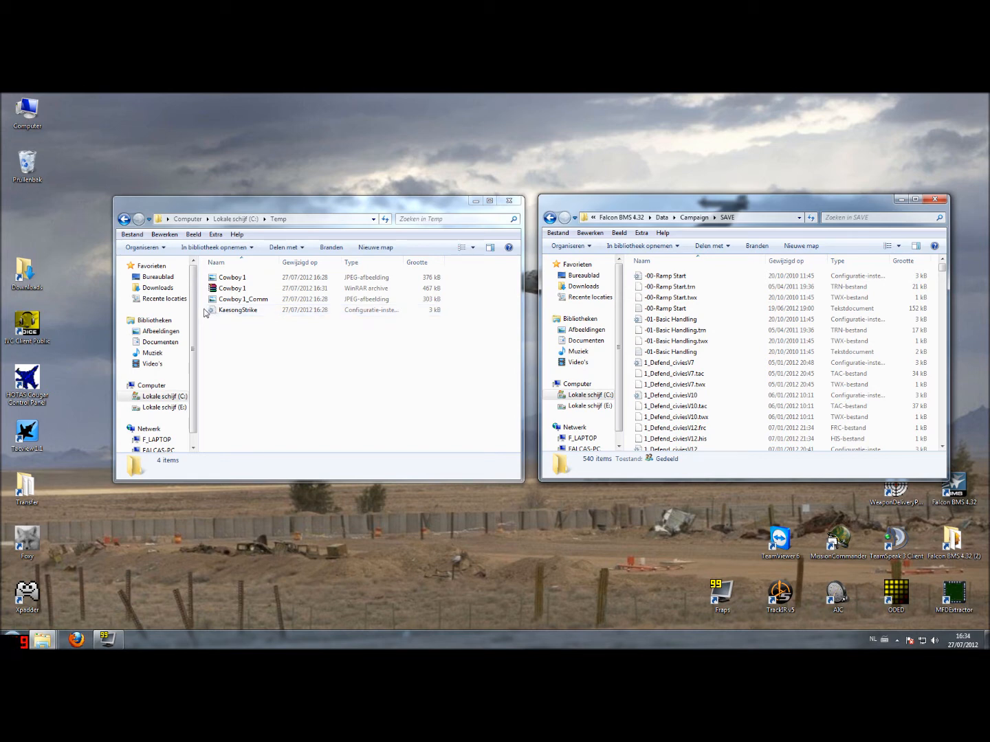
Move KaesongStrike.ini into SAVE with 'Verplaatsen en vervangen', then launch Falcon BMS 4.32
left_click(237, 310)
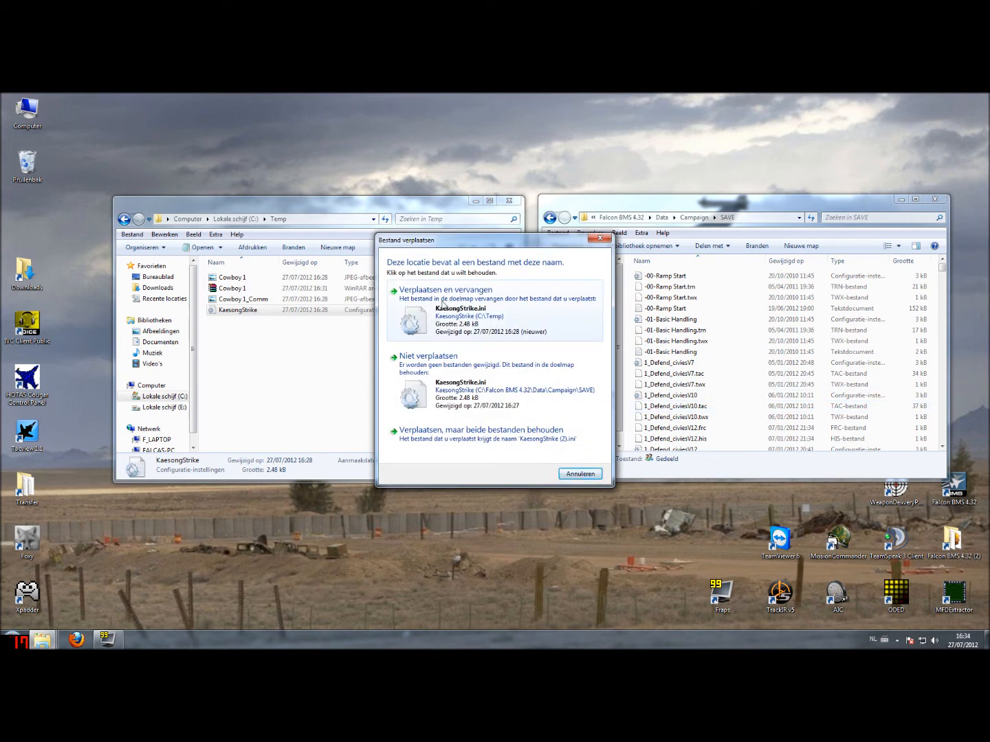
left_click(445, 288)
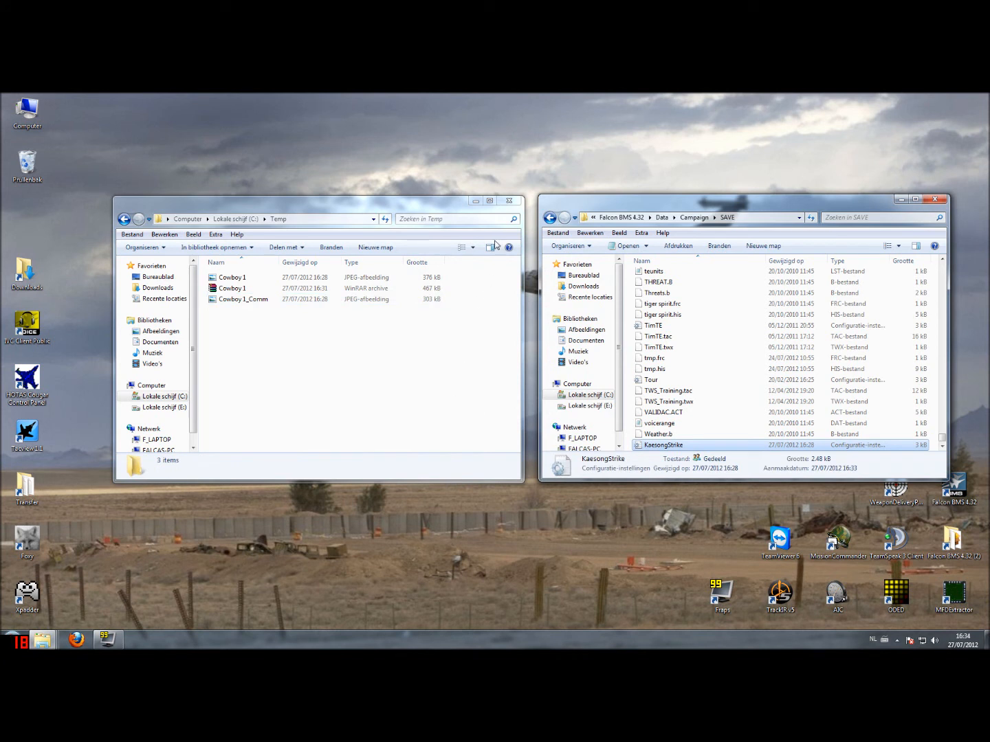
mouse_move(483, 354)
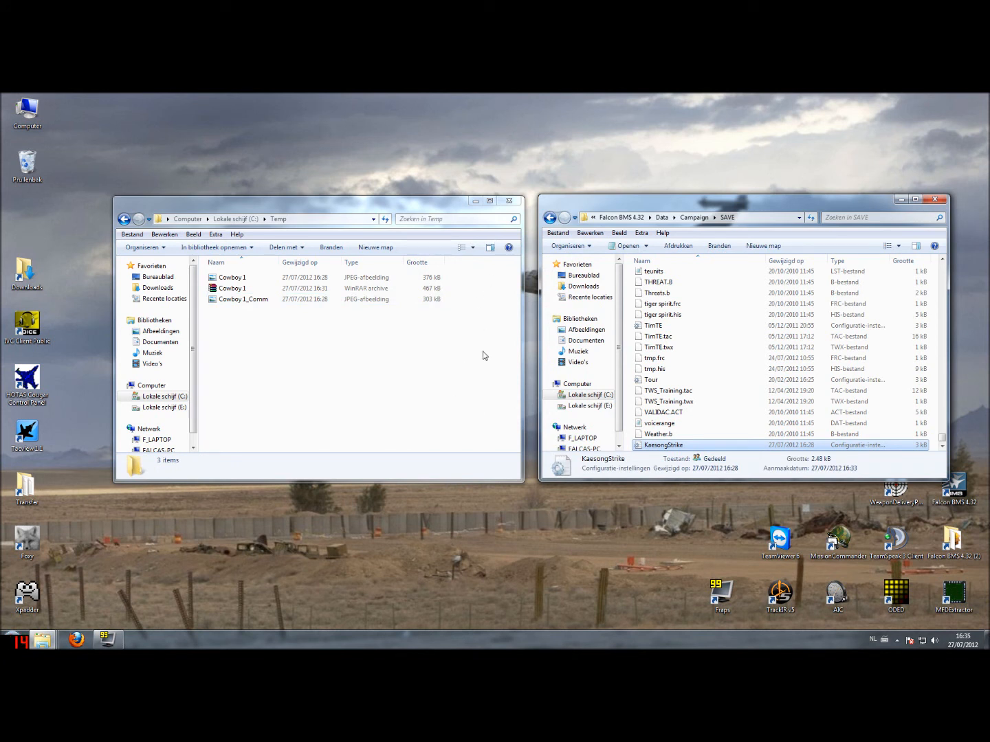
double_click(664, 446)
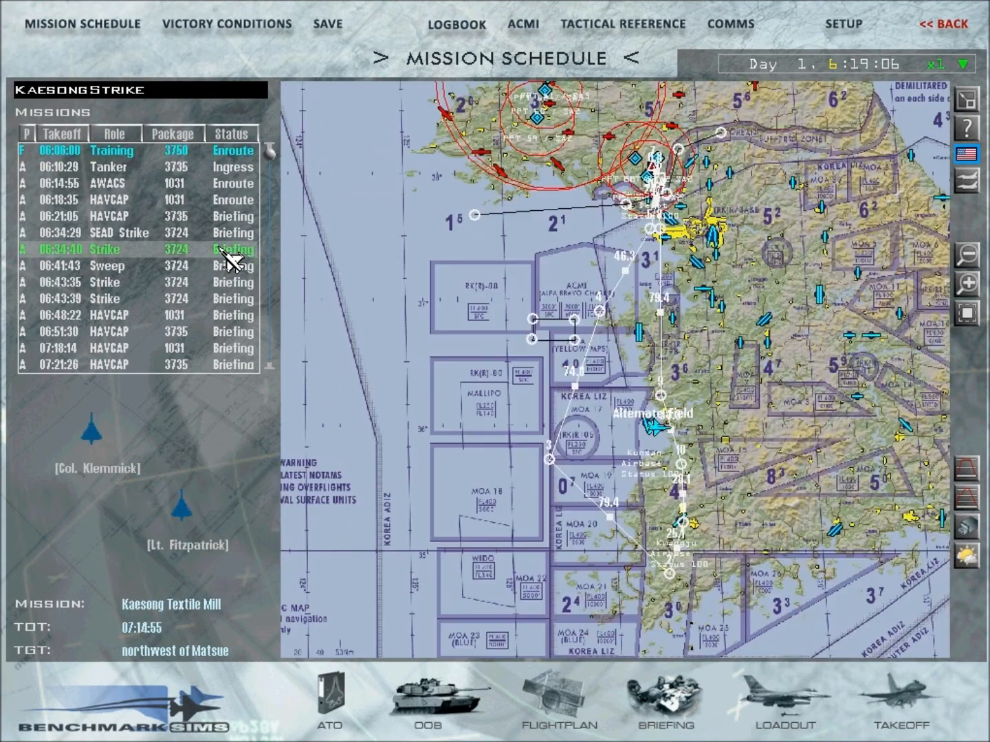
Select the Kaesong Textile Mill strike flight in the Mission Schedule and start it from takeoff
left_click(104, 282)
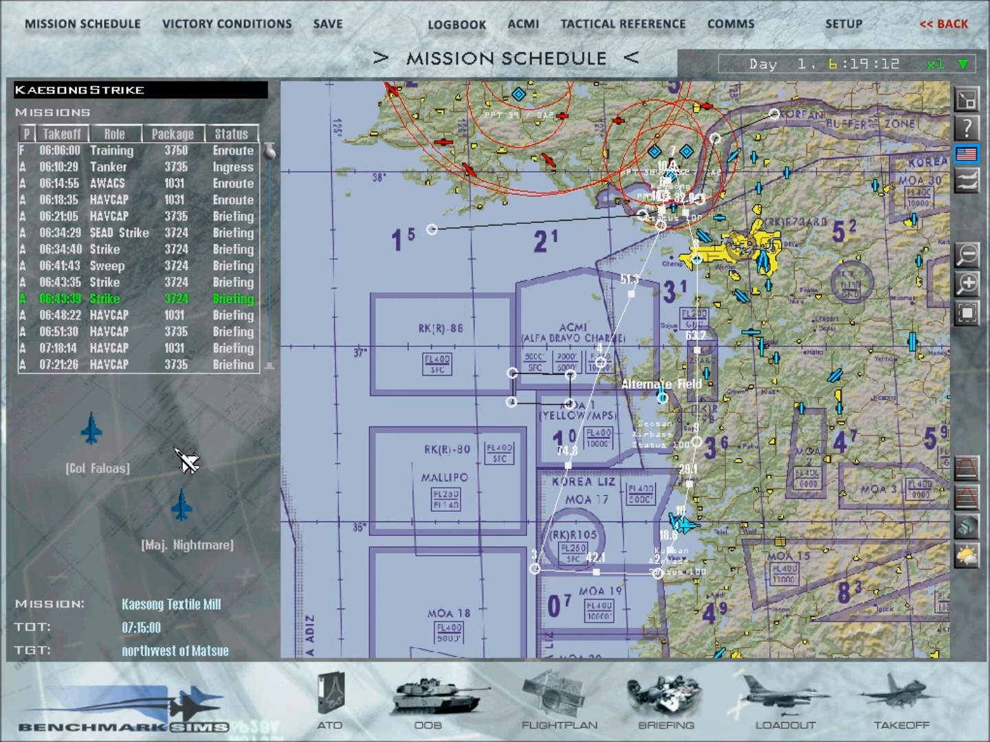
mouse_move(456, 368)
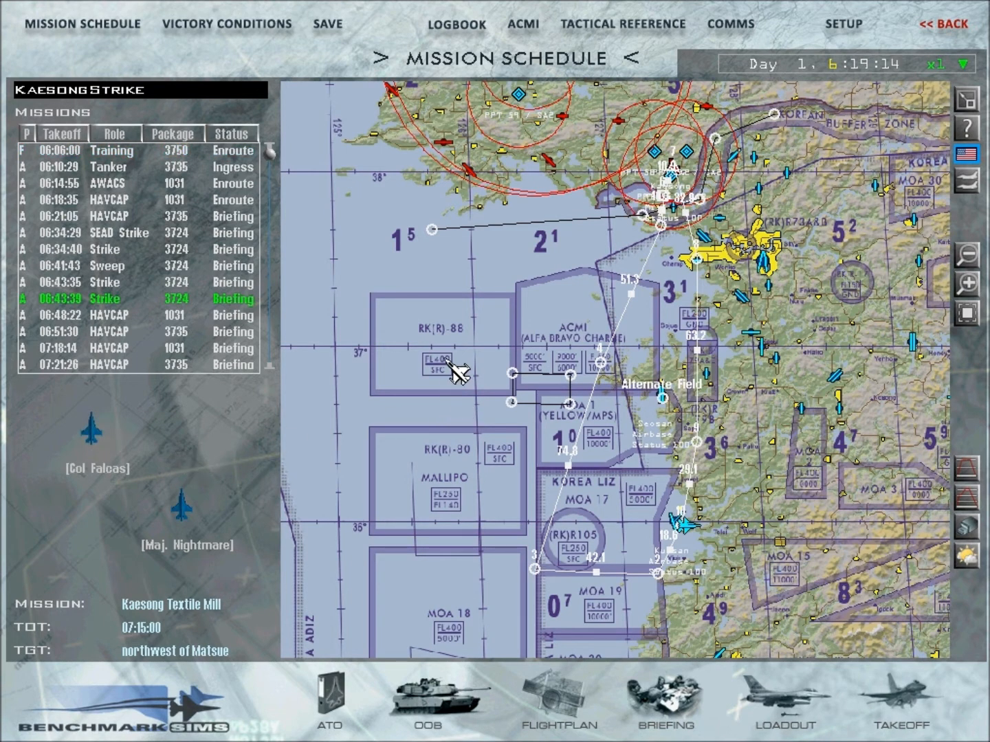
mouse_move(481, 344)
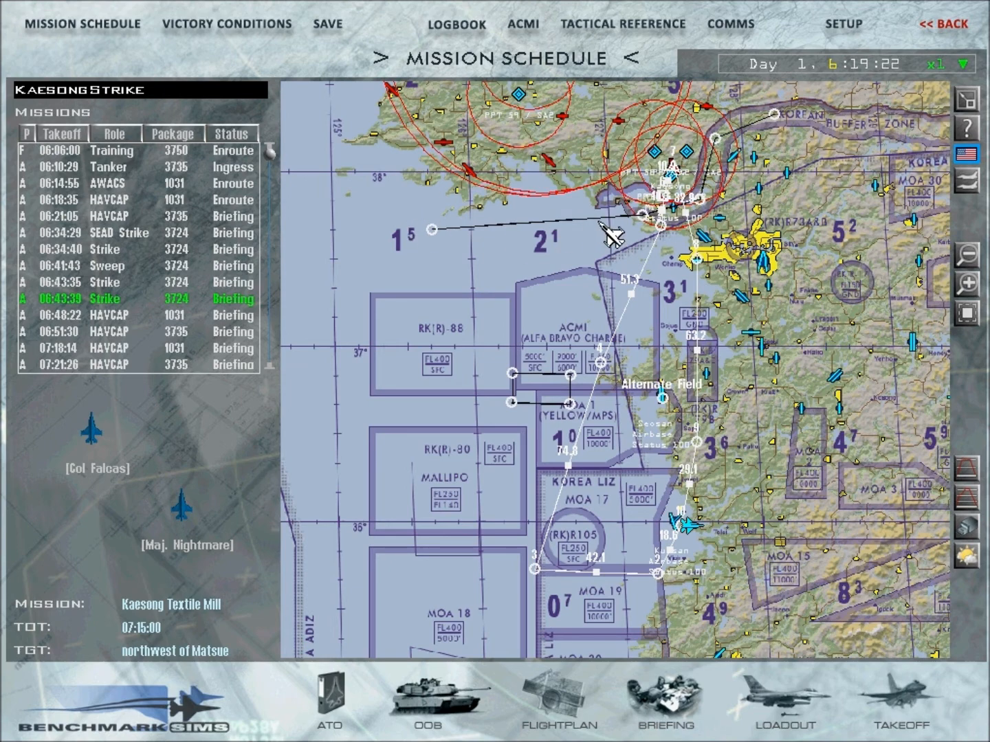
mouse_move(828, 346)
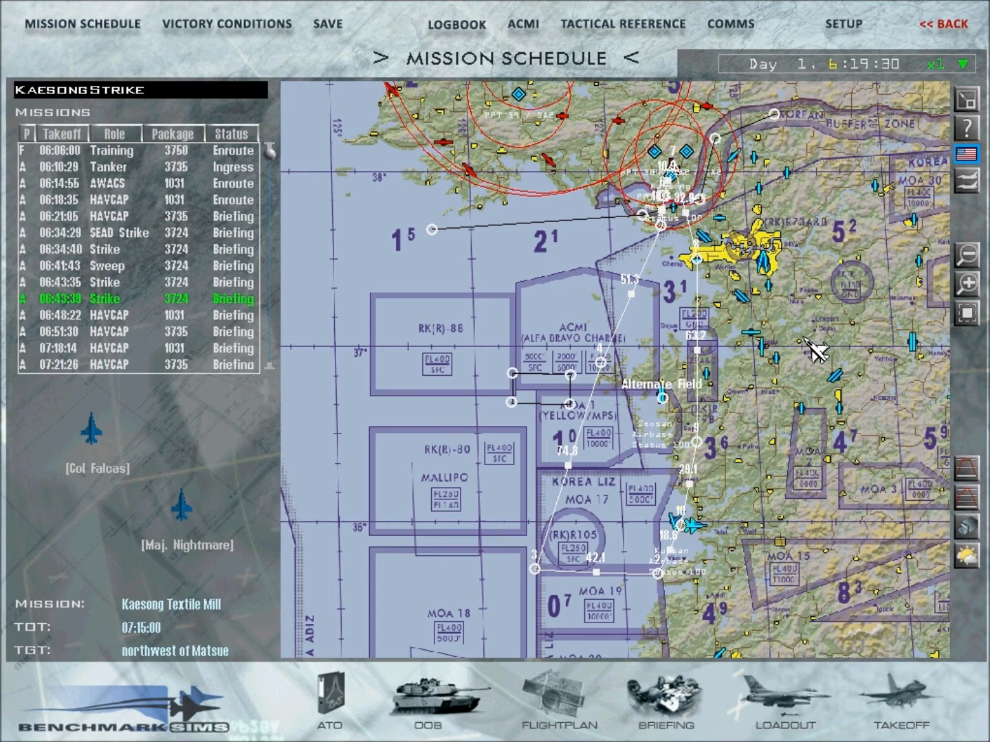
mouse_move(901, 709)
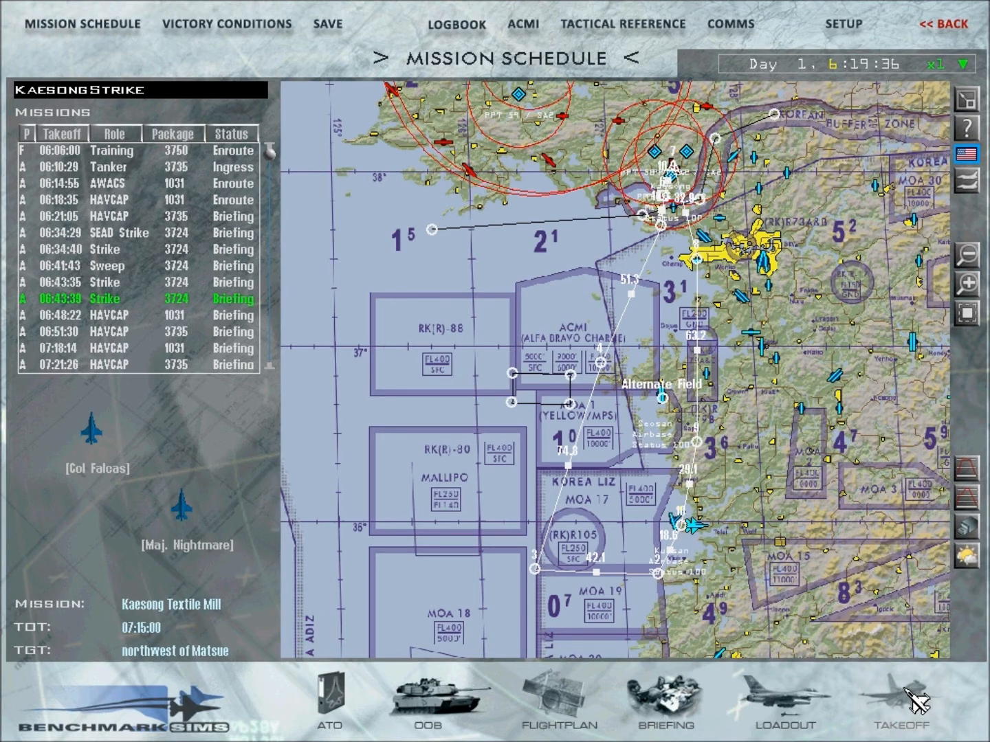
left_click(900, 708)
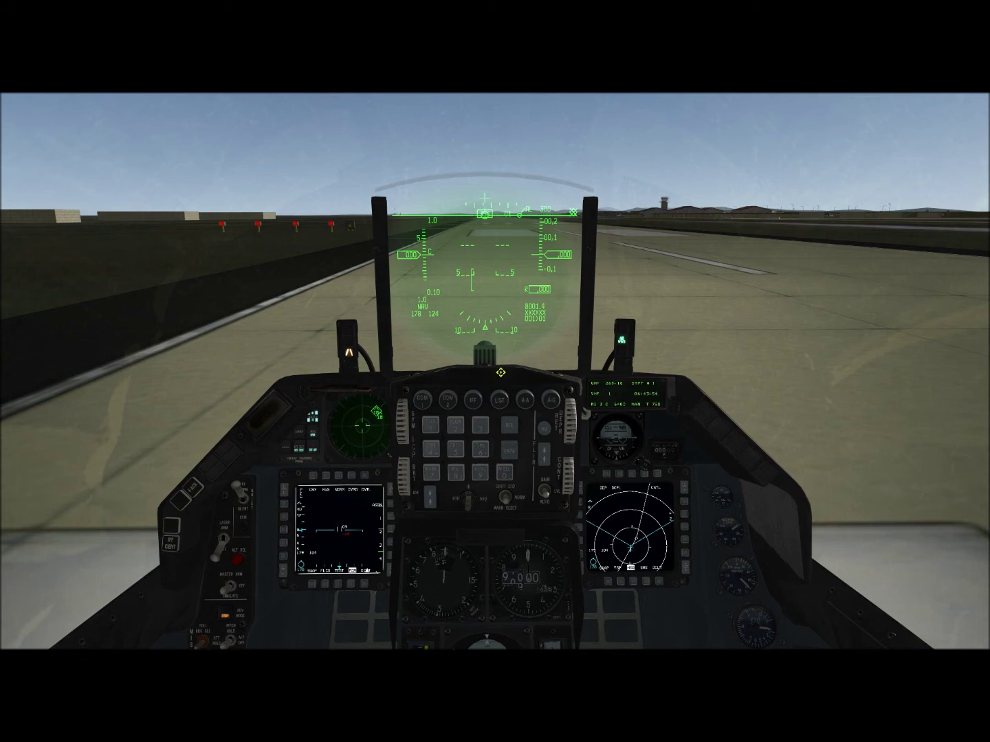
mouse_move(583, 493)
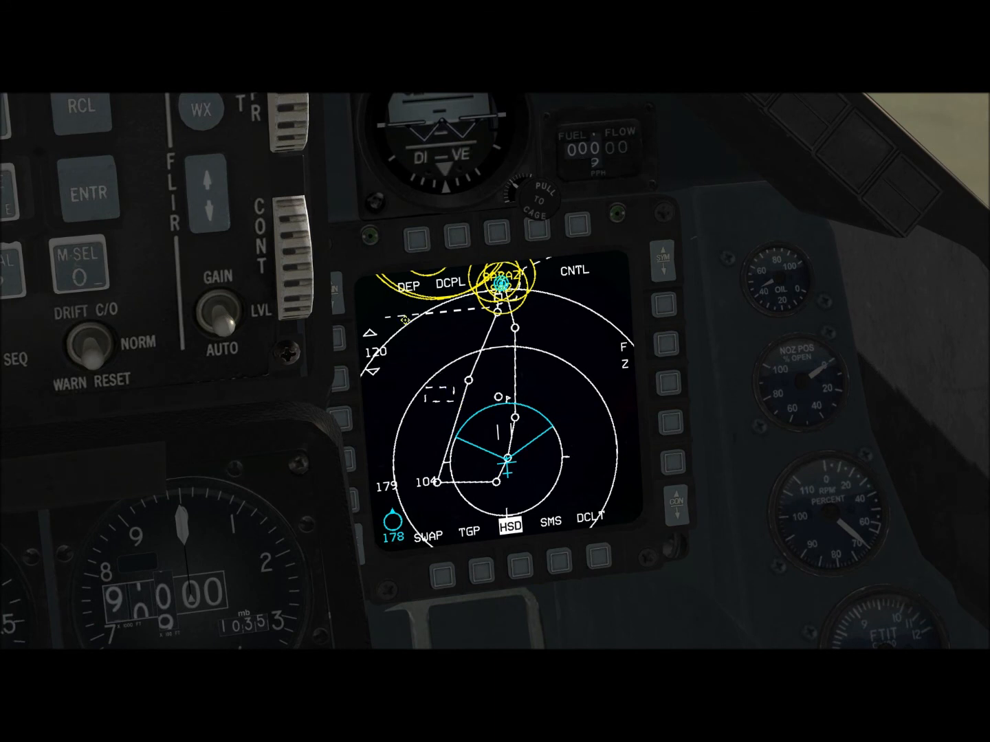
mouse_move(550, 344)
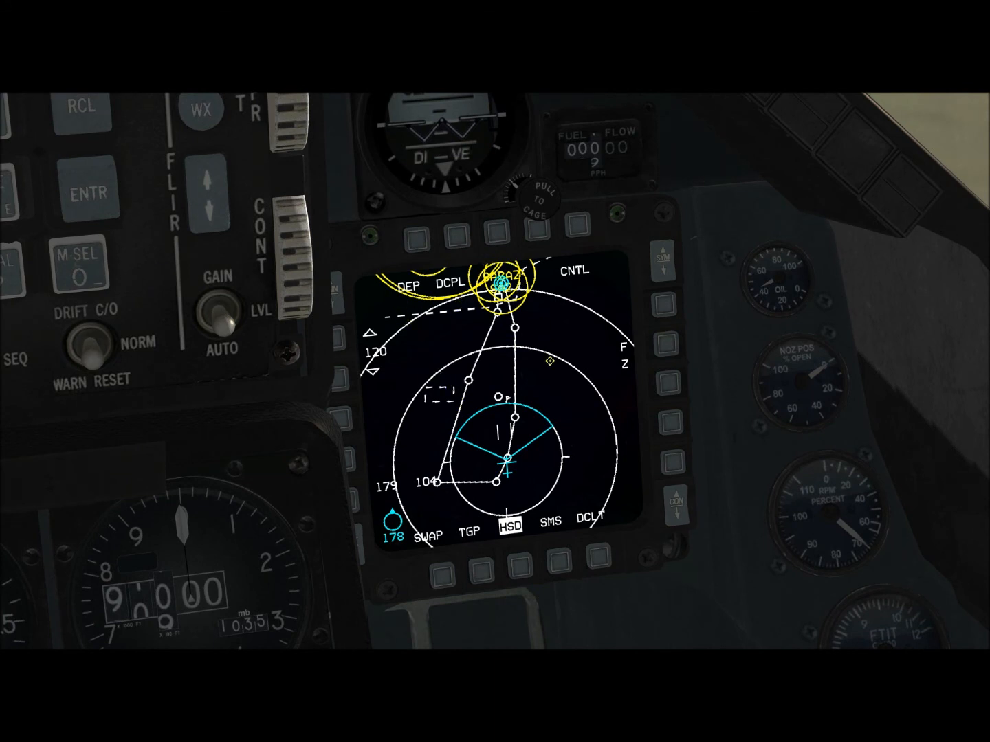